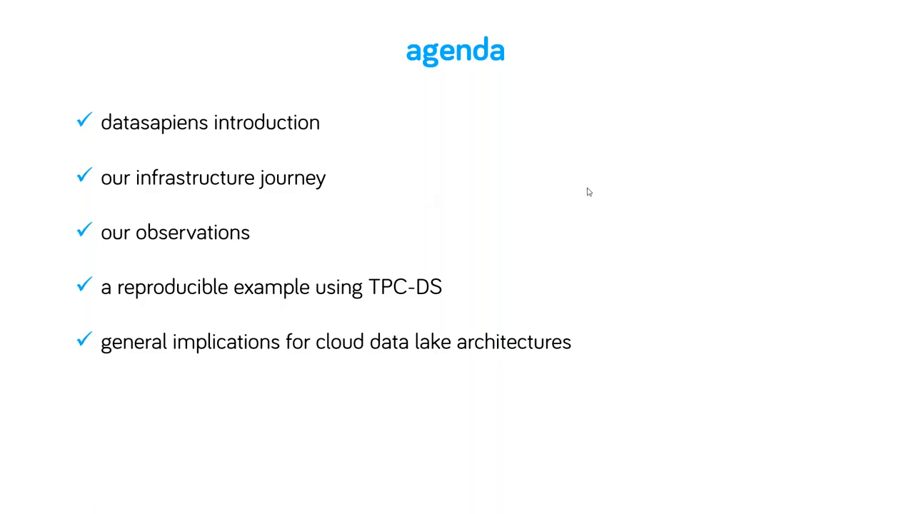
mouse_move(458, 196)
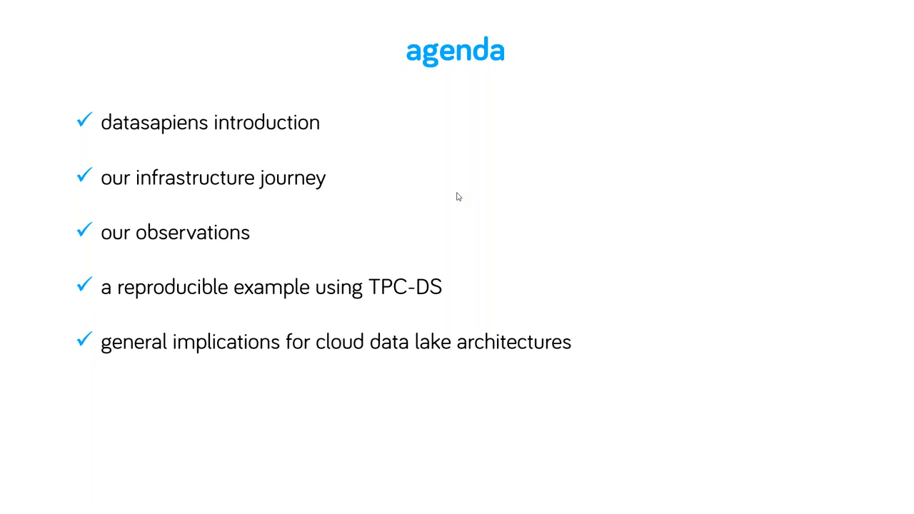
mouse_move(163, 197)
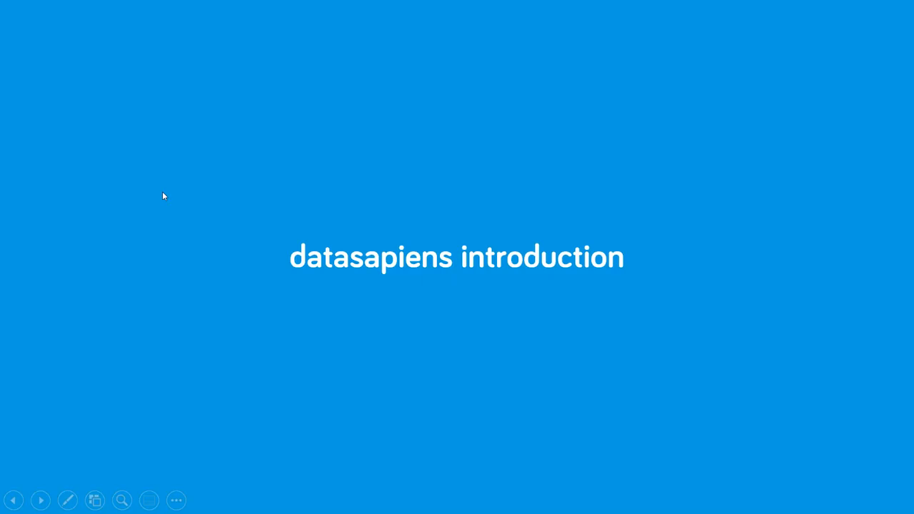
Step: Advance the slideshow to the 'our infrastructure journey' section divider slide
click(40, 500)
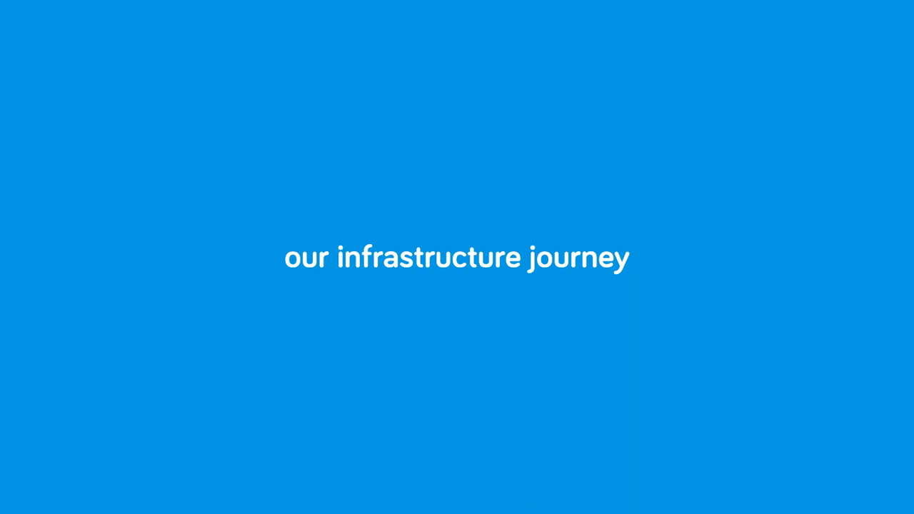
mouse_move(664, 102)
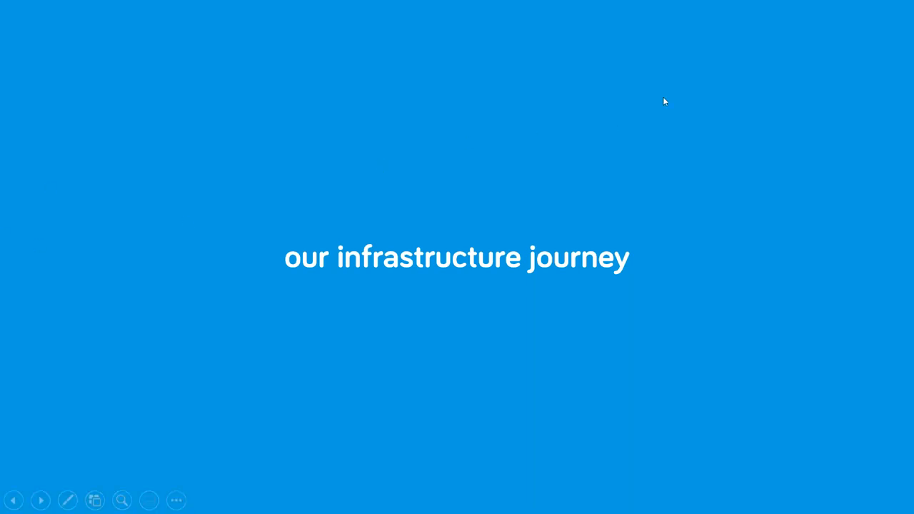
mouse_move(784, 79)
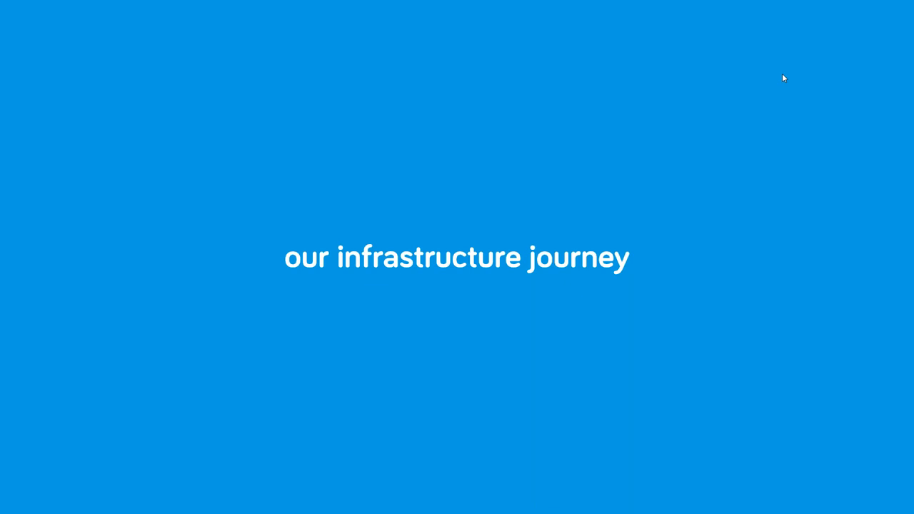
mouse_move(536, 133)
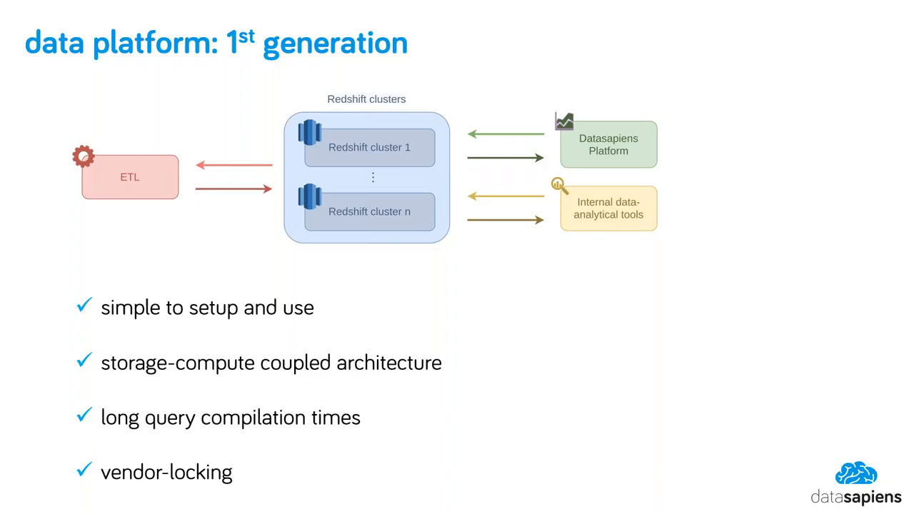
mouse_move(409, 262)
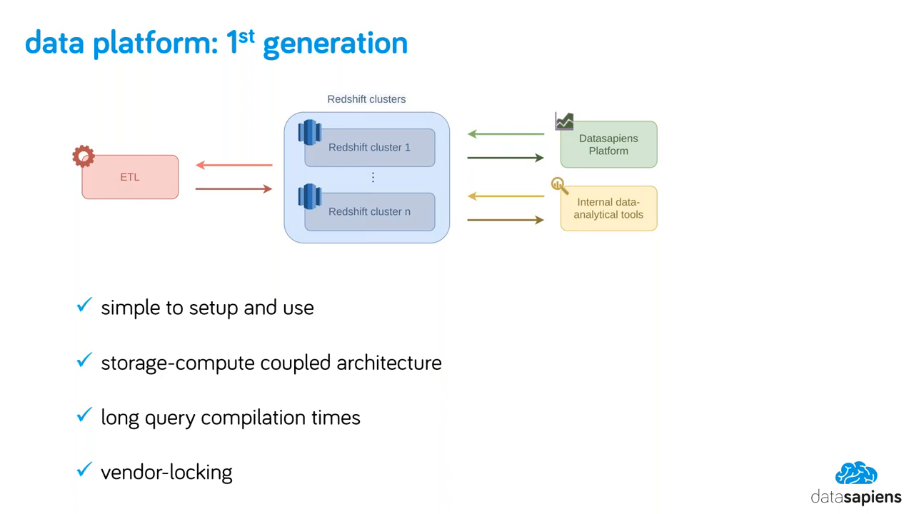
mouse_move(266, 320)
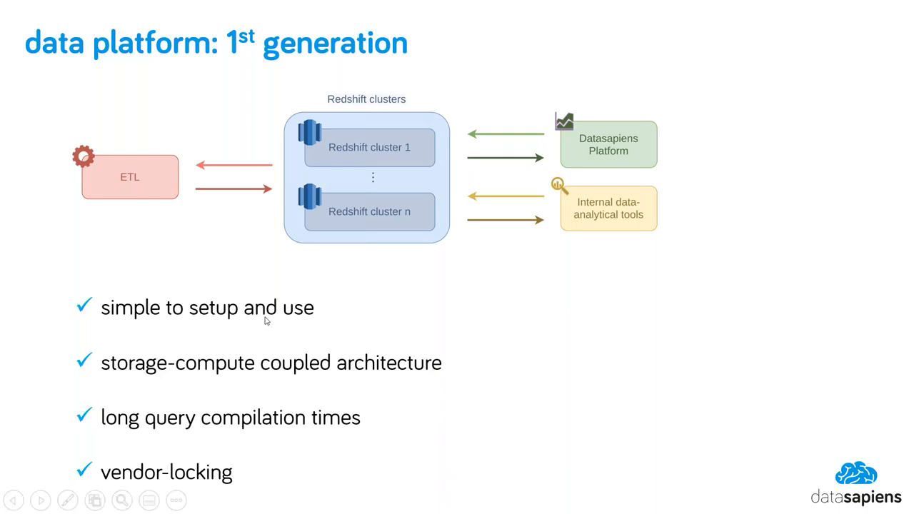
mouse_move(341, 305)
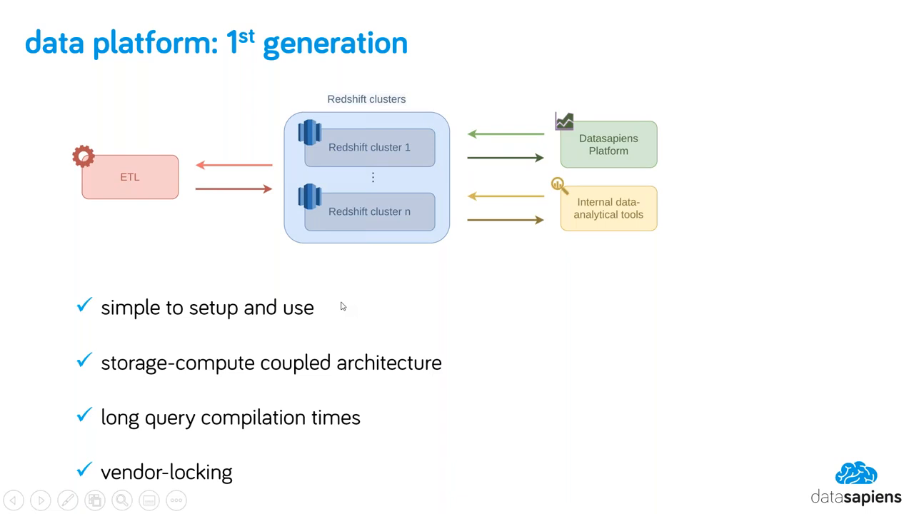
mouse_move(365, 305)
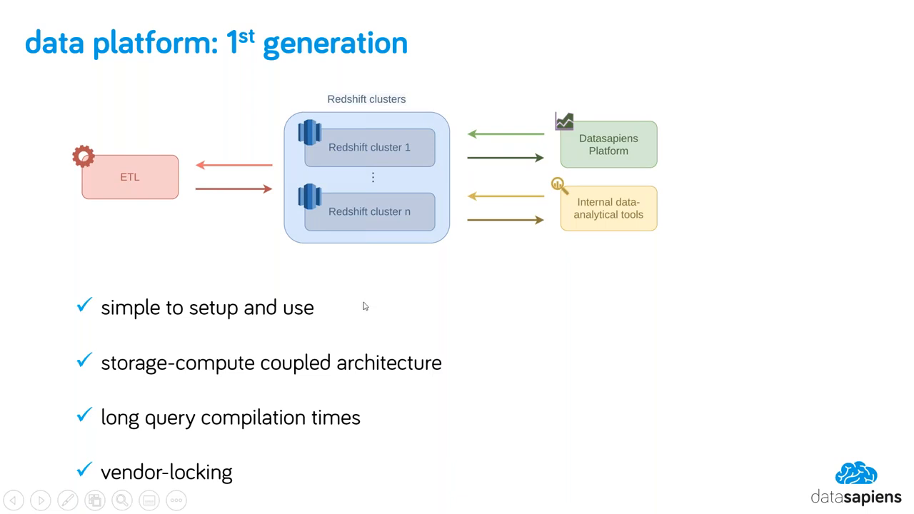
mouse_move(371, 303)
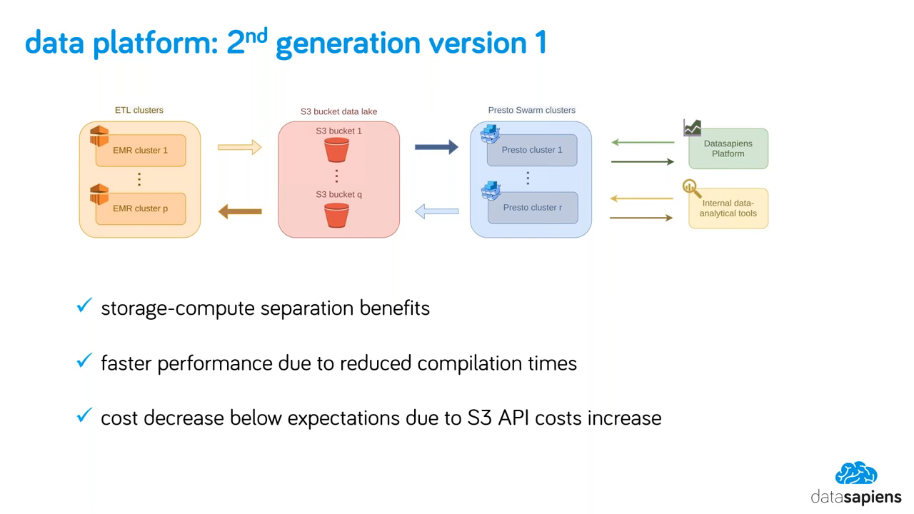
mouse_move(74, 423)
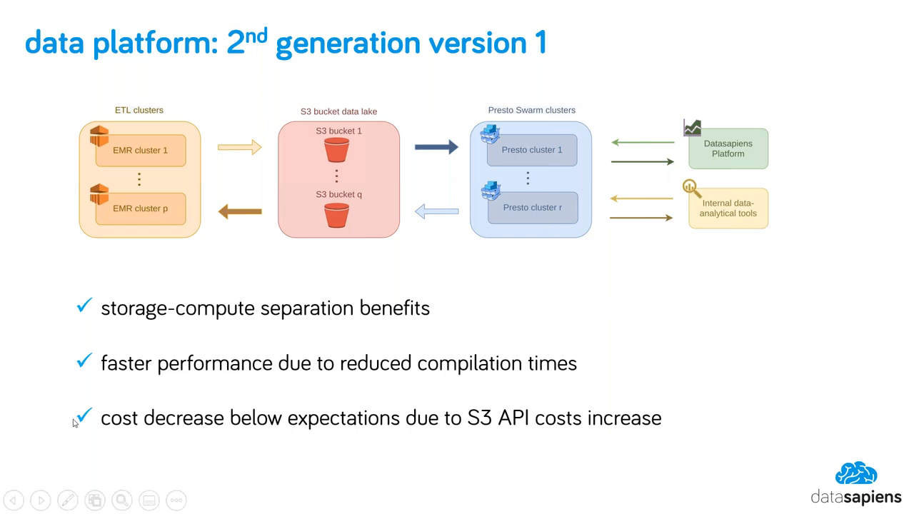
mouse_move(649, 234)
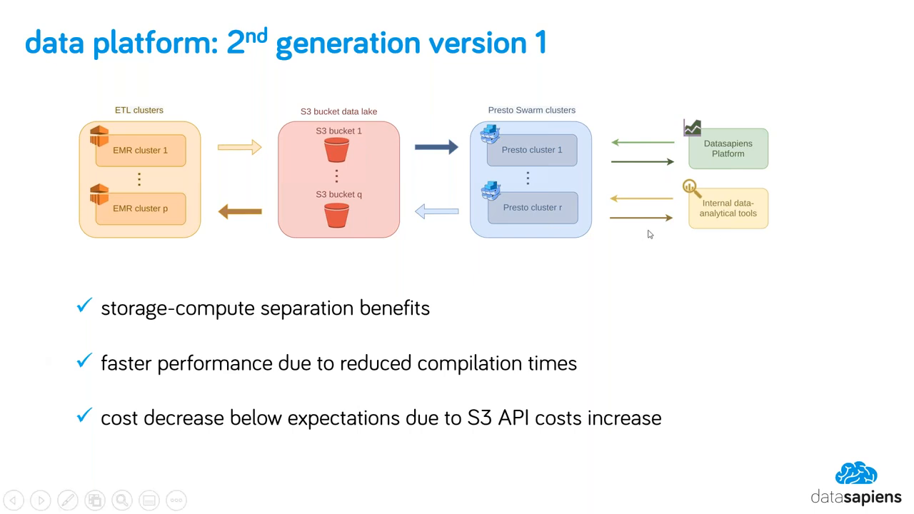
mouse_move(629, 284)
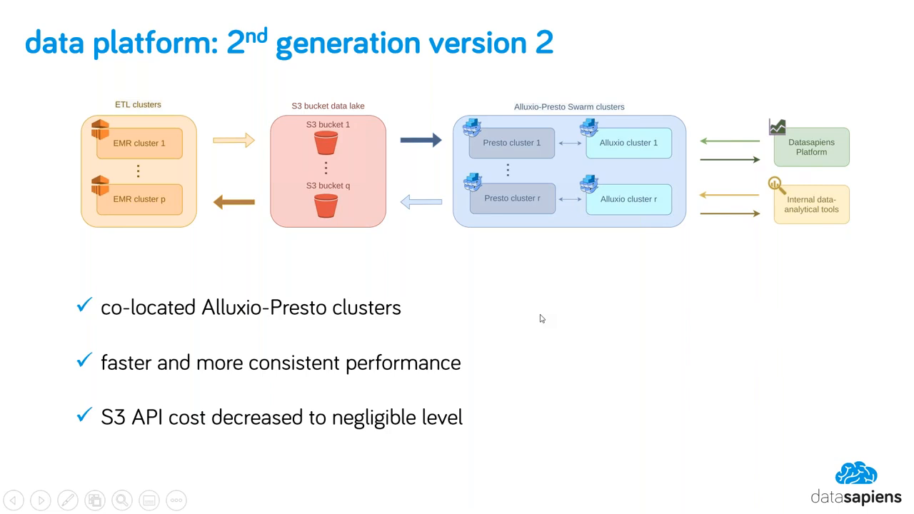
mouse_move(541, 319)
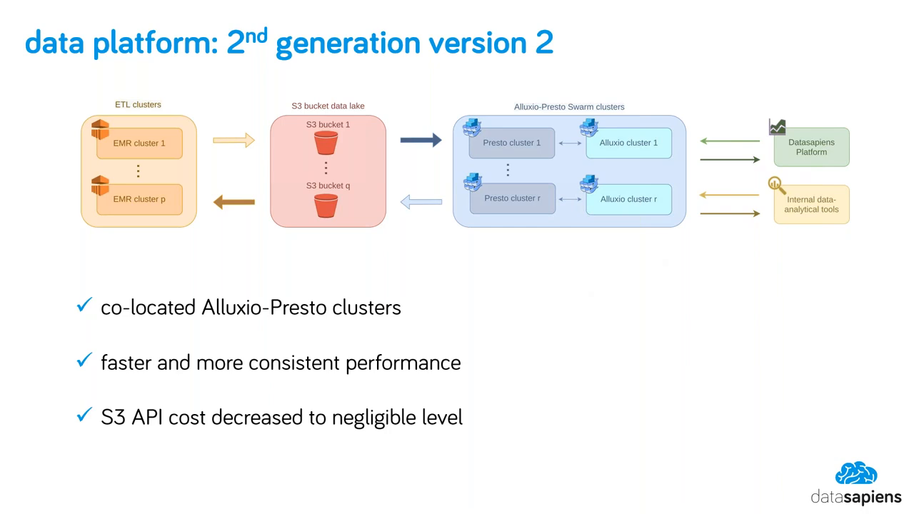
mouse_move(525, 318)
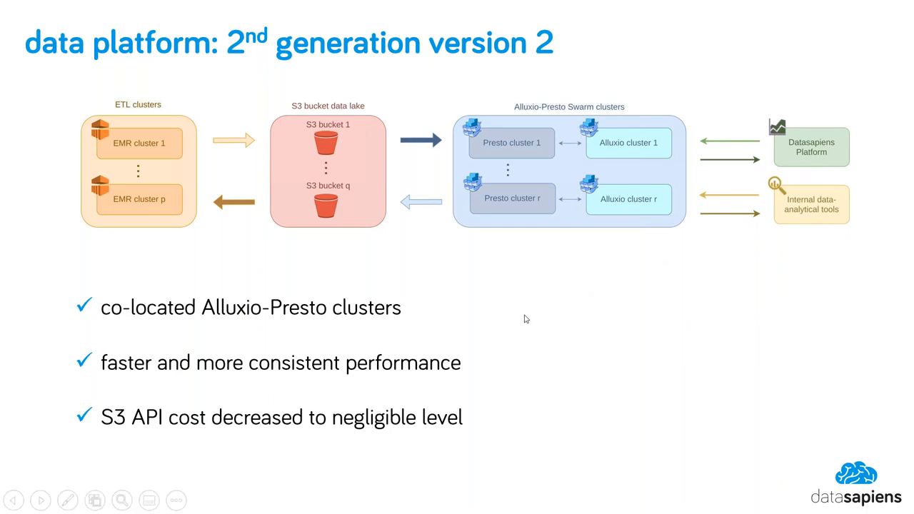
mouse_move(525, 319)
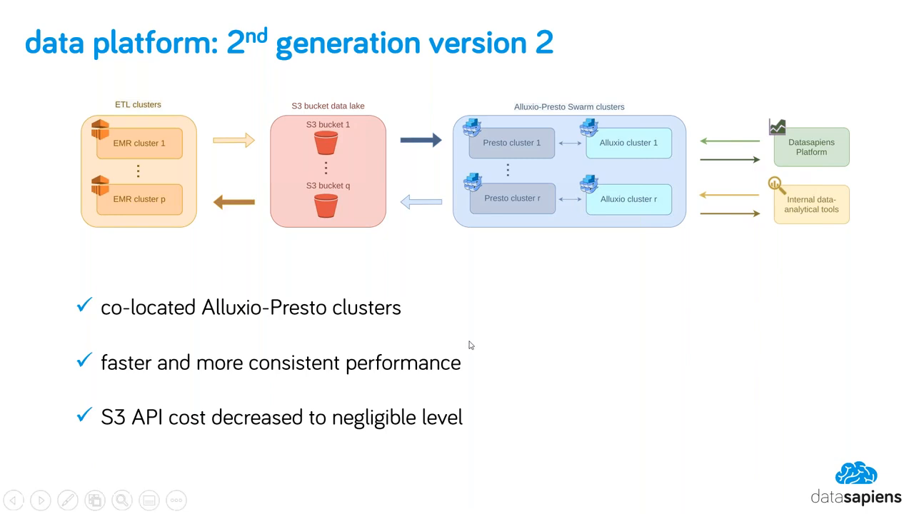
Step: Advance the slideshow to the 'Performance tests on a Presto cluster' slide
click(40, 500)
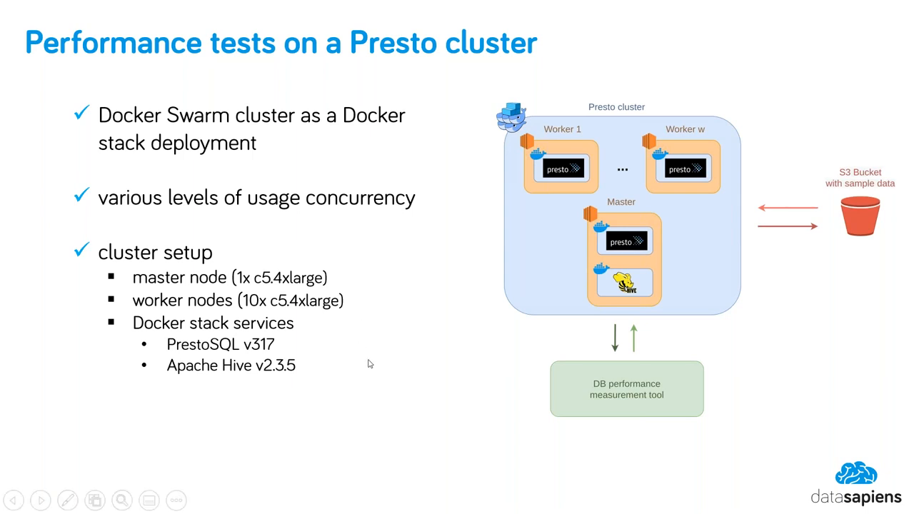
mouse_move(379, 393)
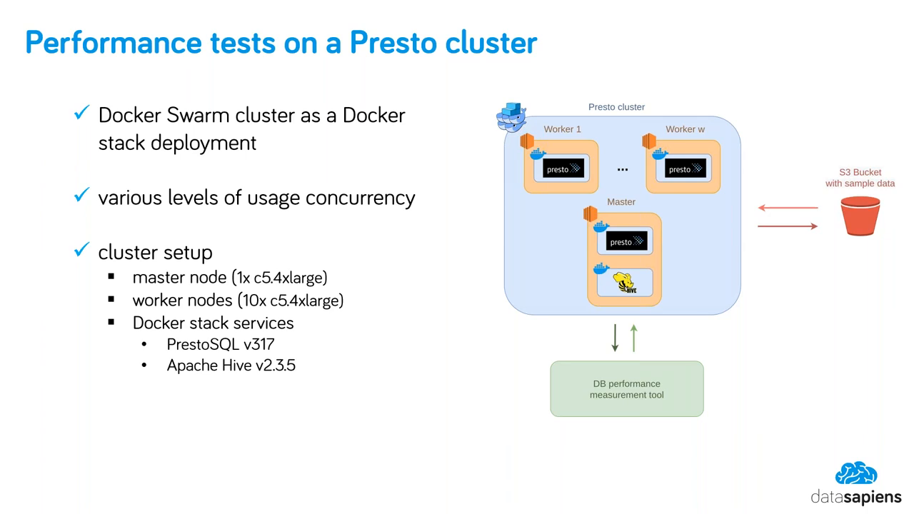
mouse_move(246, 433)
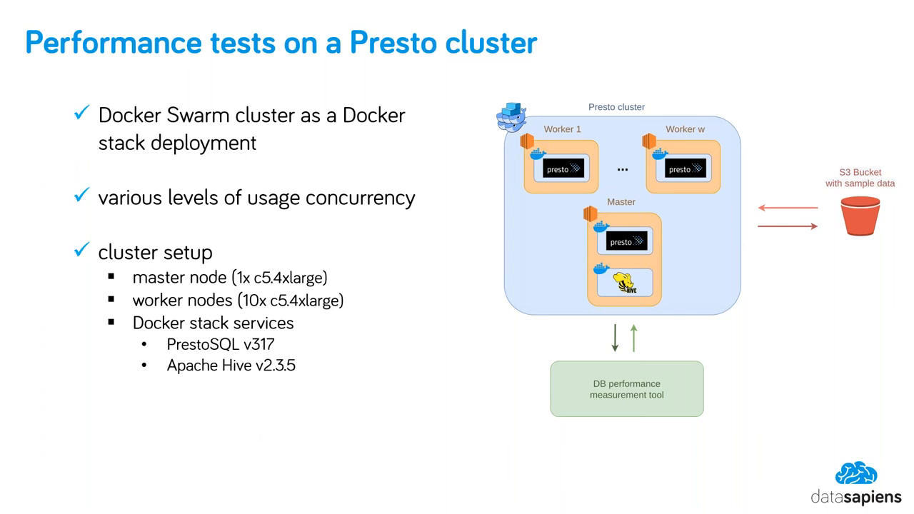
mouse_move(112, 441)
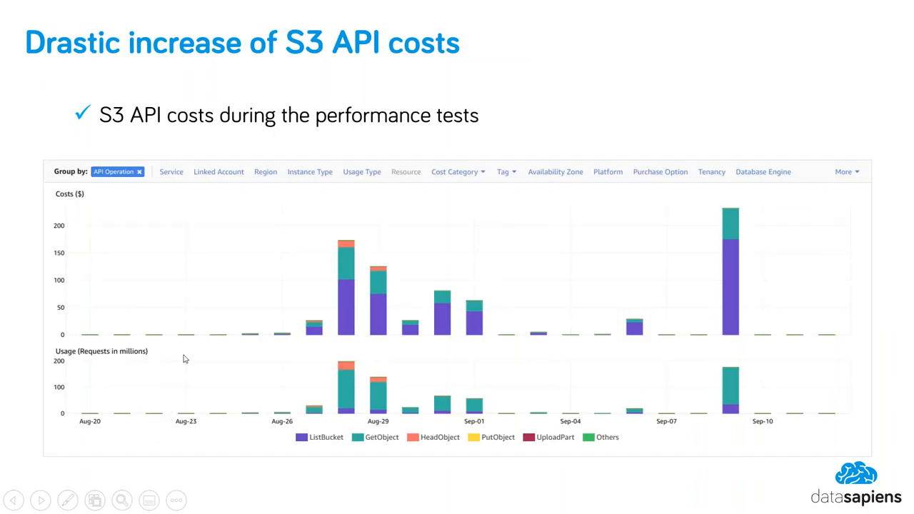
mouse_move(657, 28)
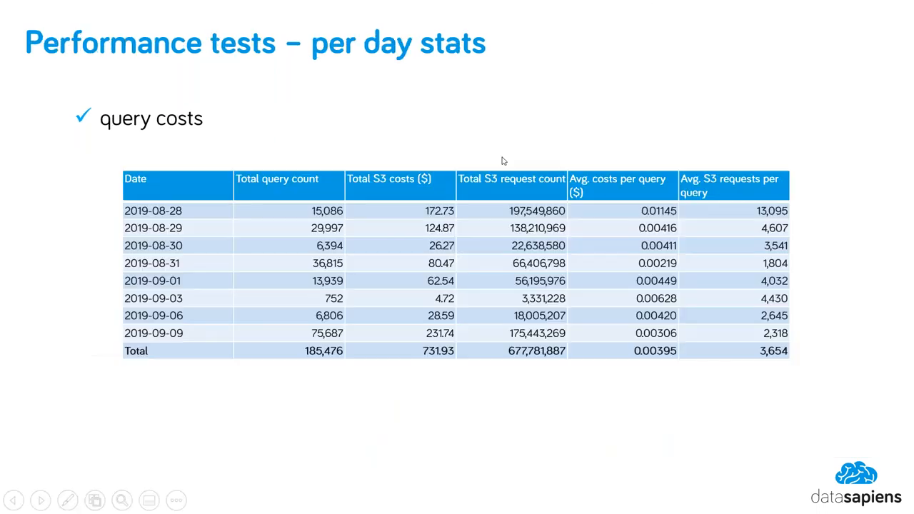
mouse_move(520, 122)
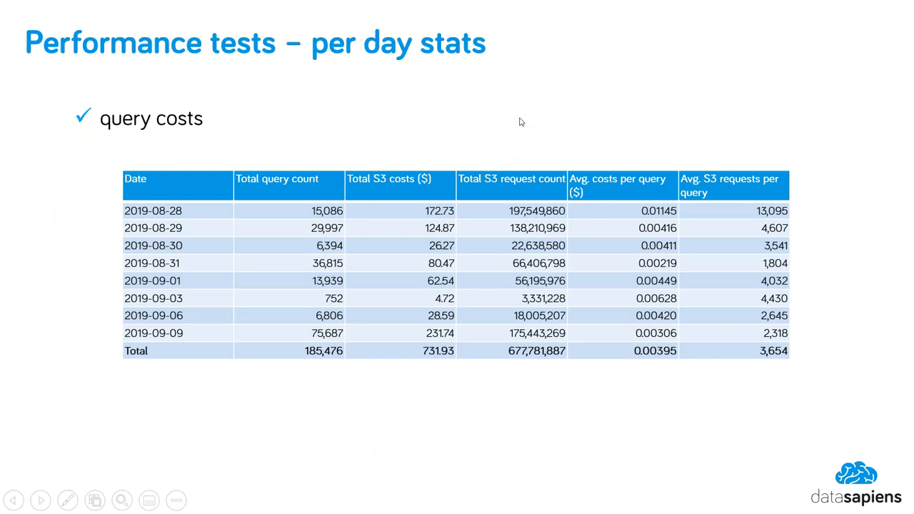
mouse_move(597, 63)
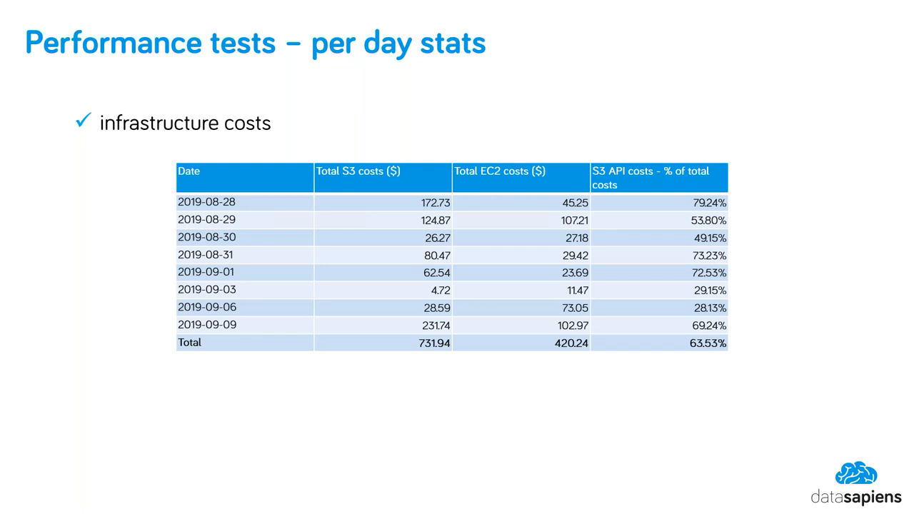
mouse_move(131, 237)
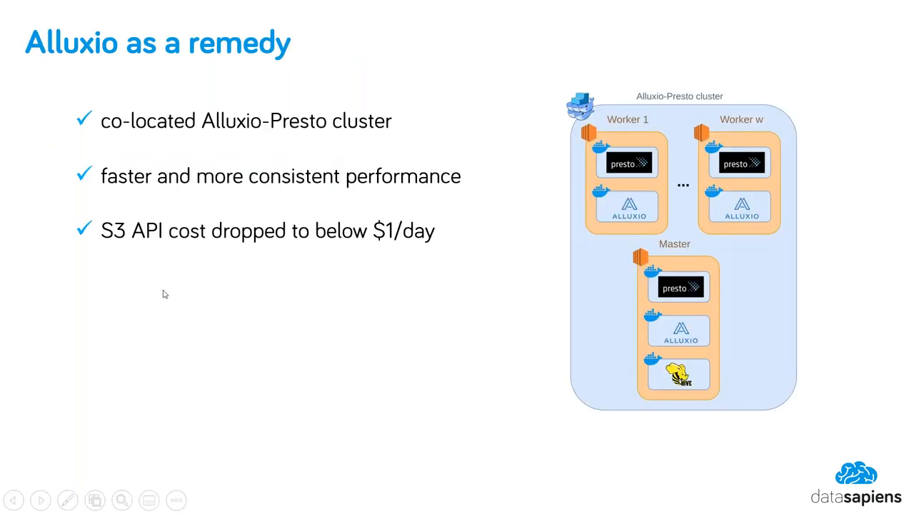
mouse_move(190, 355)
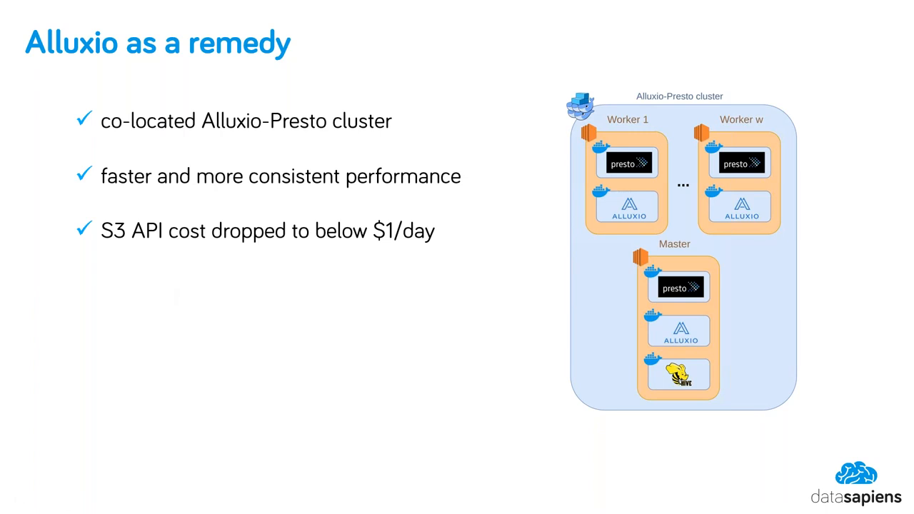
mouse_move(144, 343)
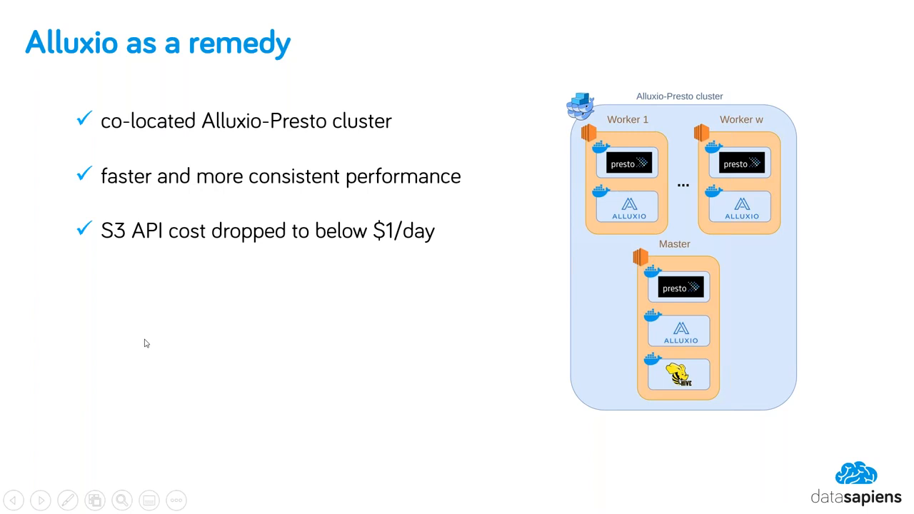
Step: Advance to the 'Cluster setup' slide comparing Alluxio-Presto and EMR-Presto clusters
click(40, 500)
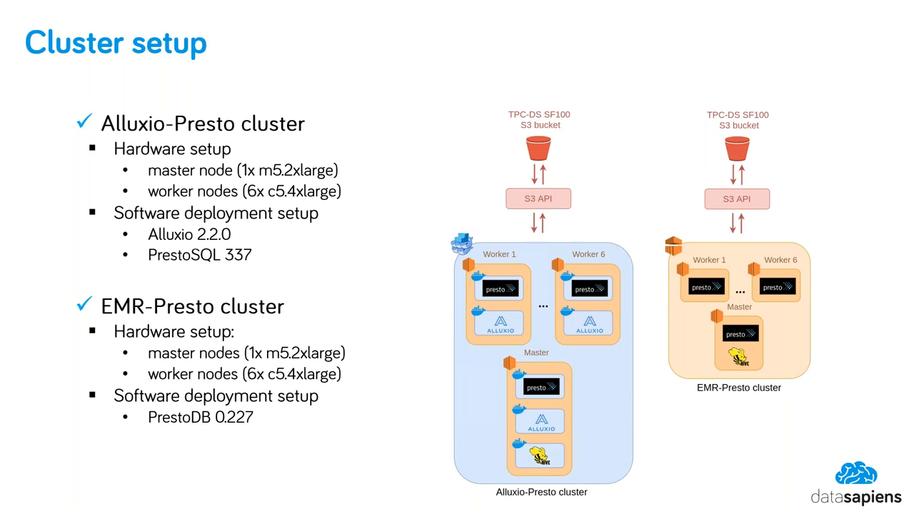
mouse_move(42, 356)
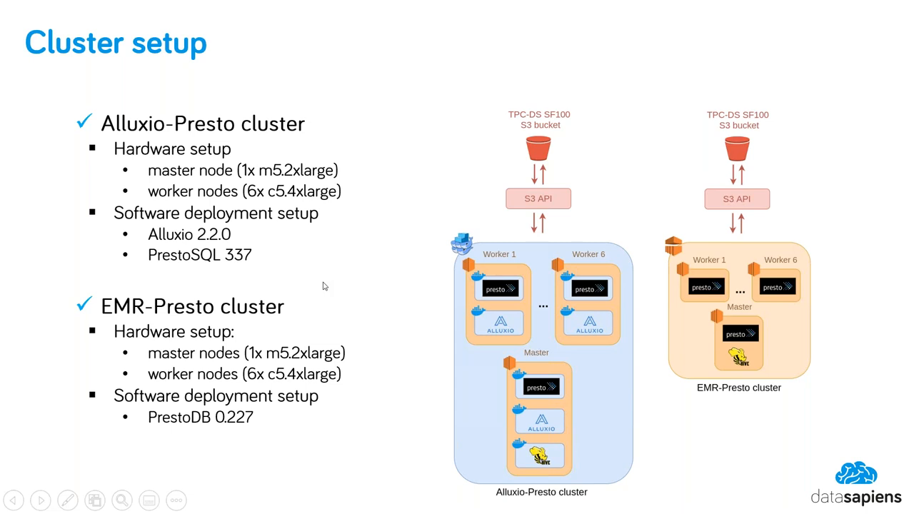
mouse_move(328, 250)
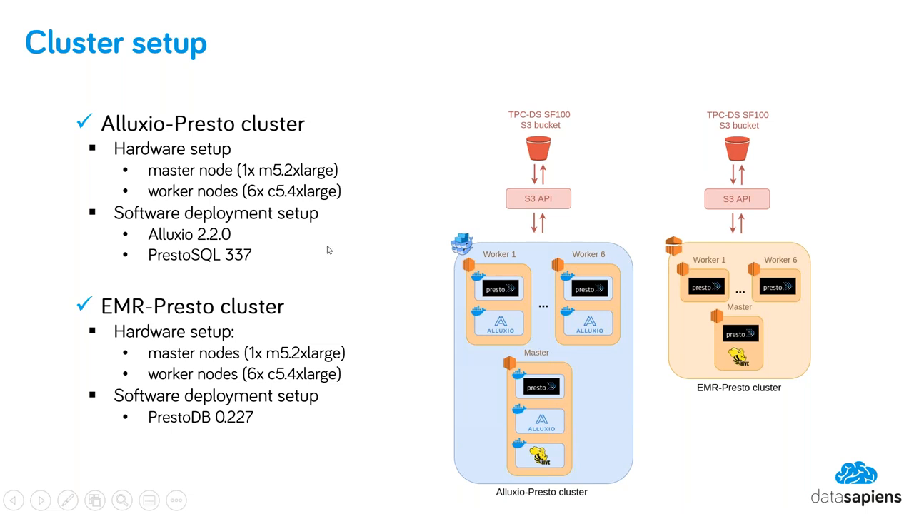
mouse_move(326, 245)
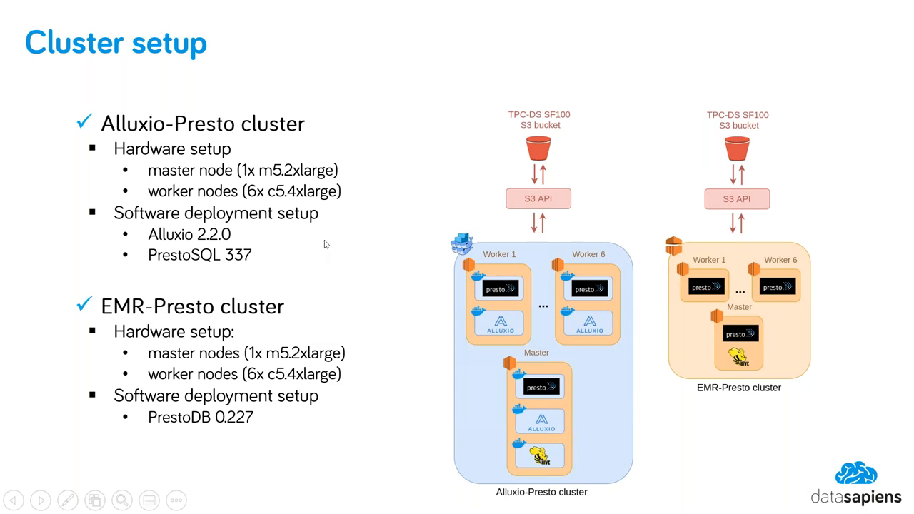
mouse_move(339, 247)
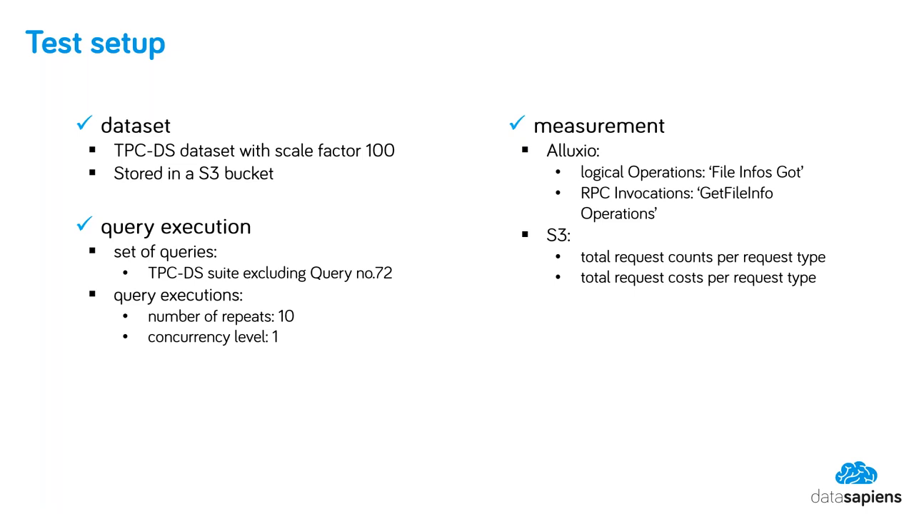
mouse_move(318, 325)
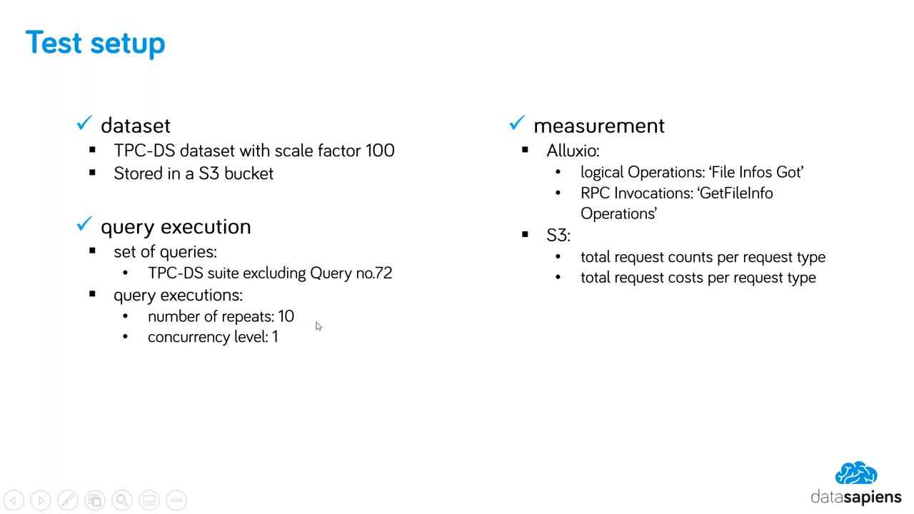
mouse_move(357, 370)
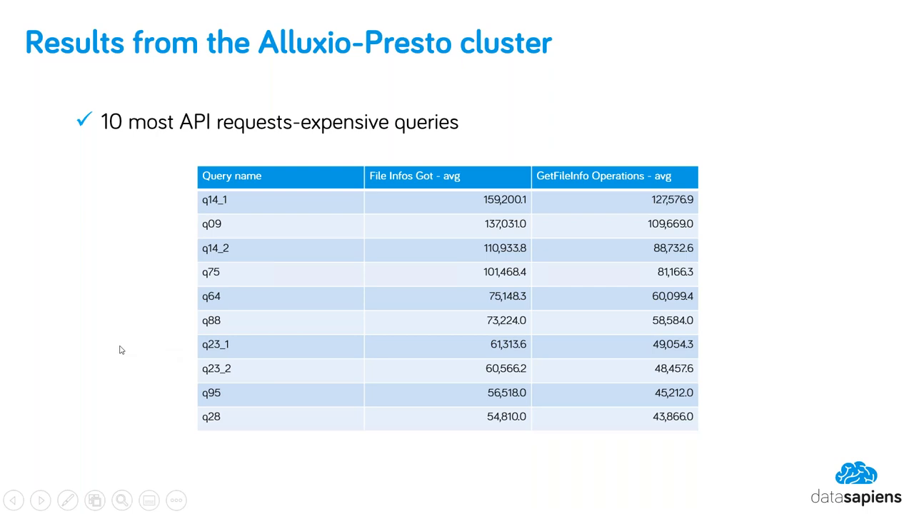
mouse_move(157, 315)
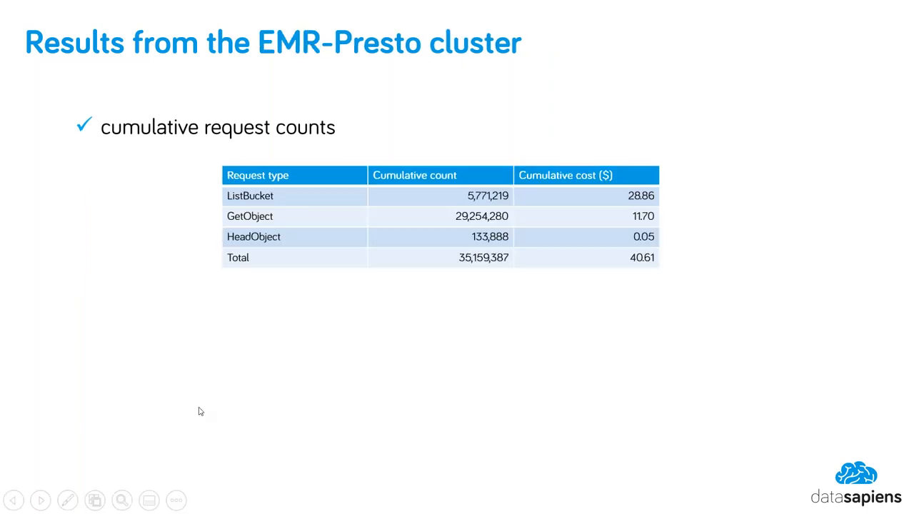
mouse_move(279, 417)
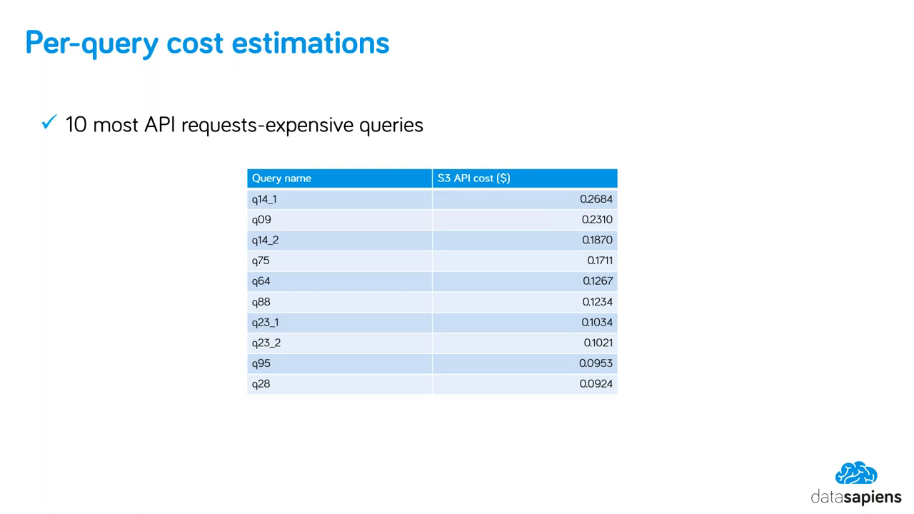
mouse_move(18, 423)
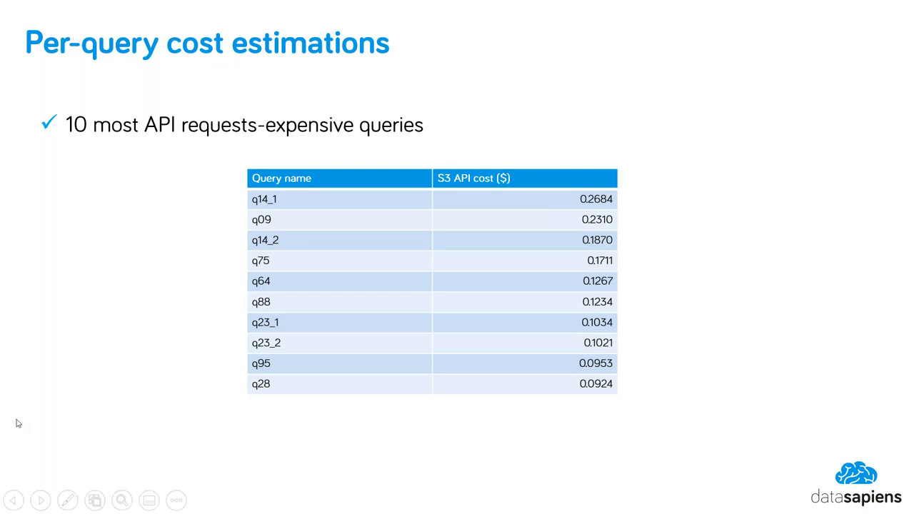
mouse_move(129, 358)
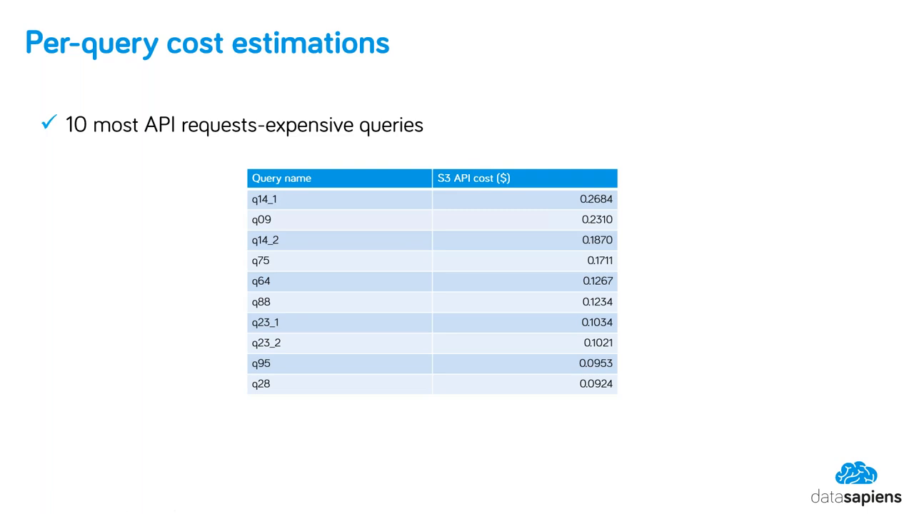
mouse_move(111, 291)
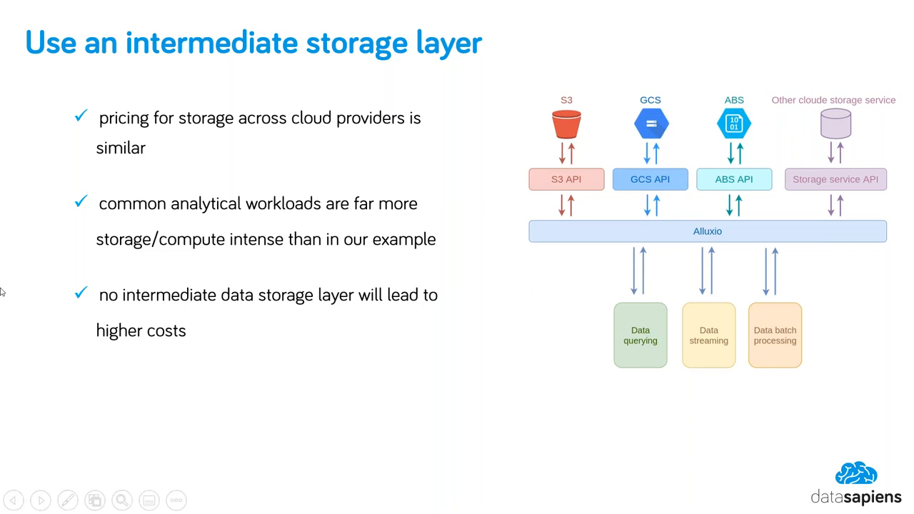
mouse_move(140, 283)
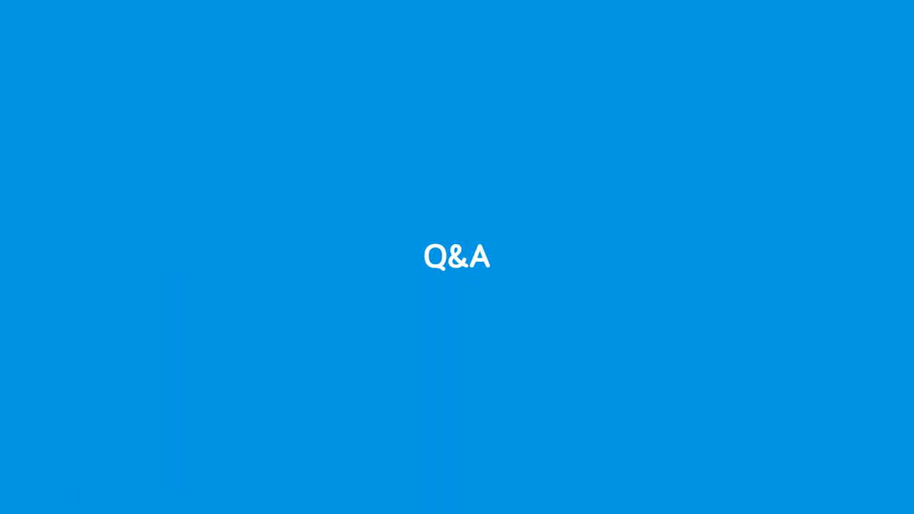
mouse_move(545, 146)
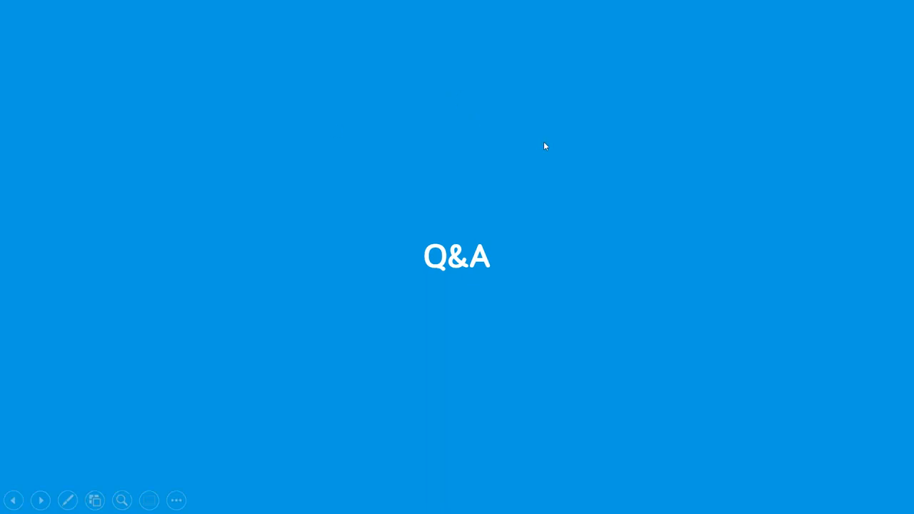
mouse_move(579, 157)
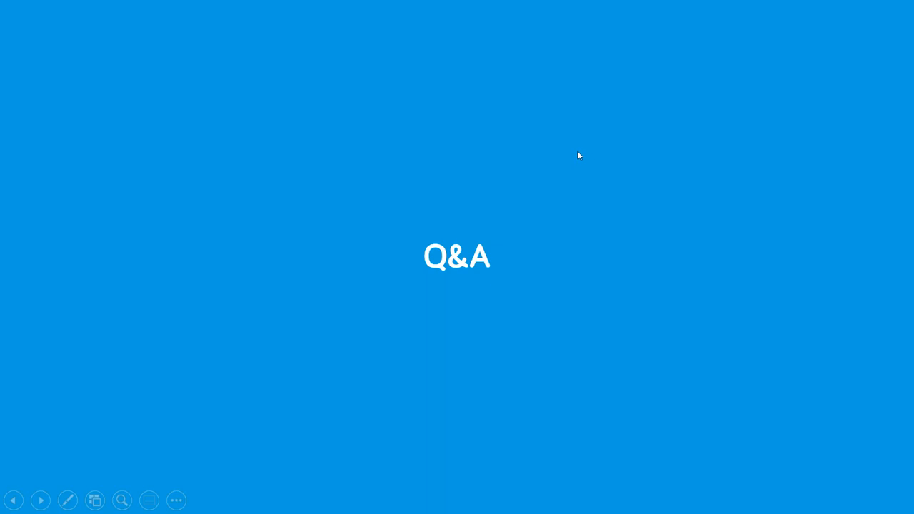
mouse_move(682, 126)
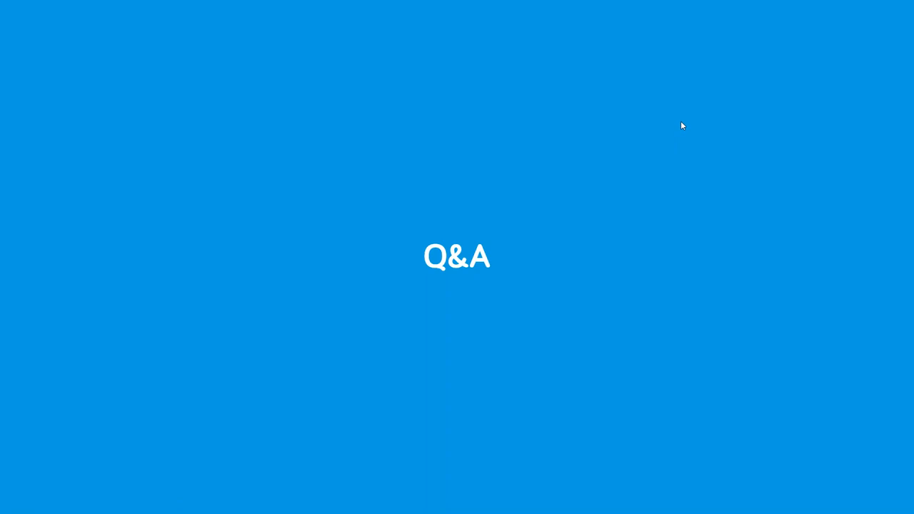
mouse_move(691, 134)
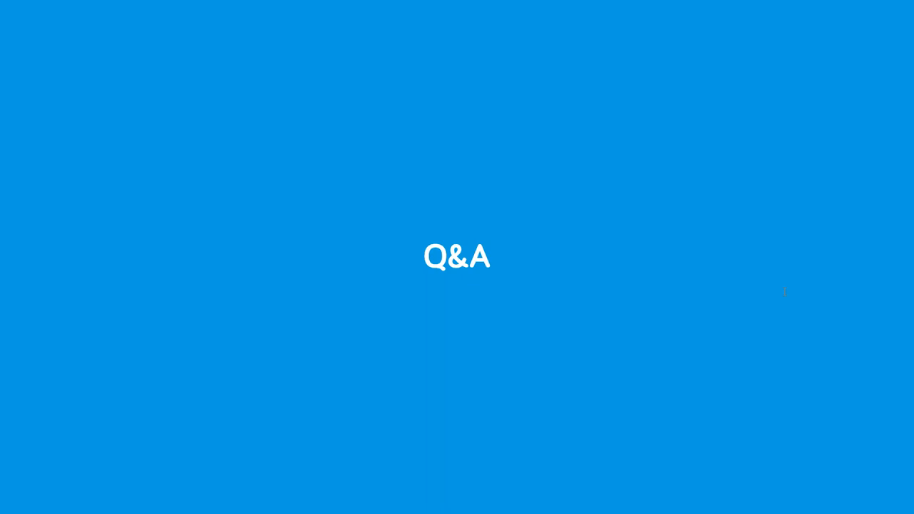
mouse_move(761, 278)
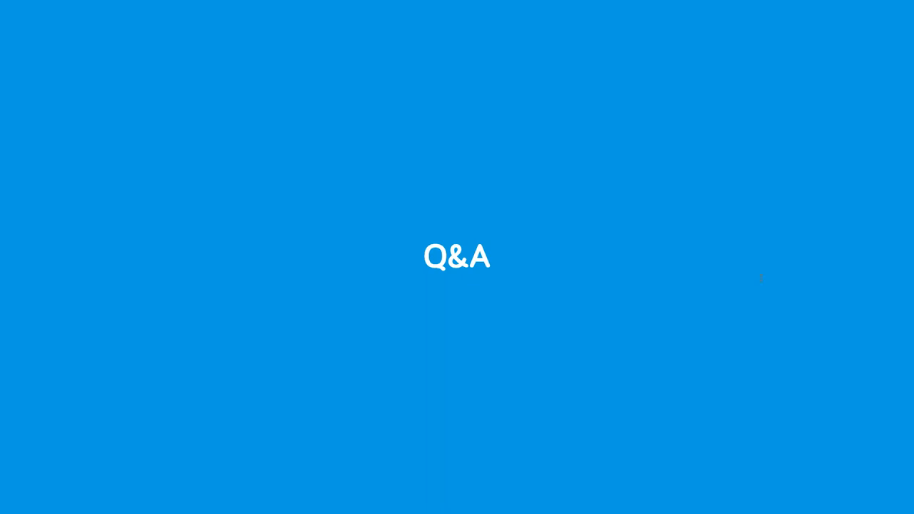
mouse_move(695, 118)
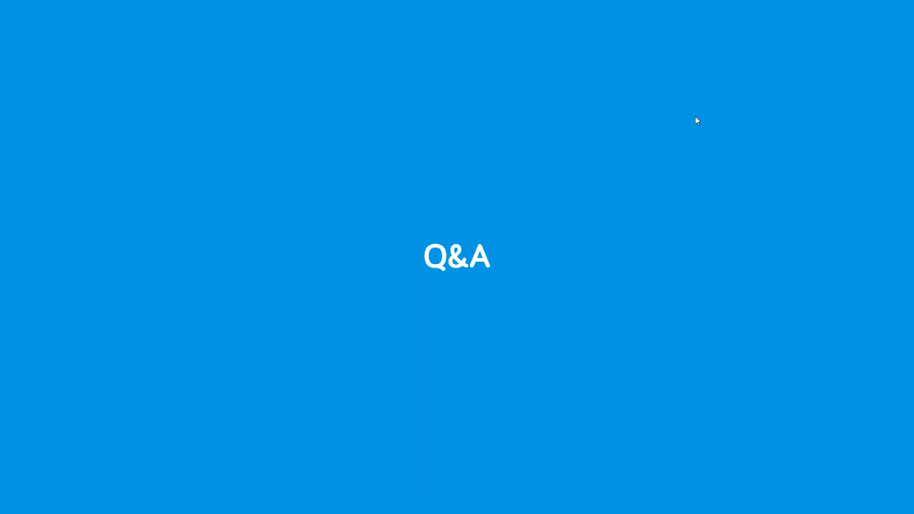
mouse_move(522, 156)
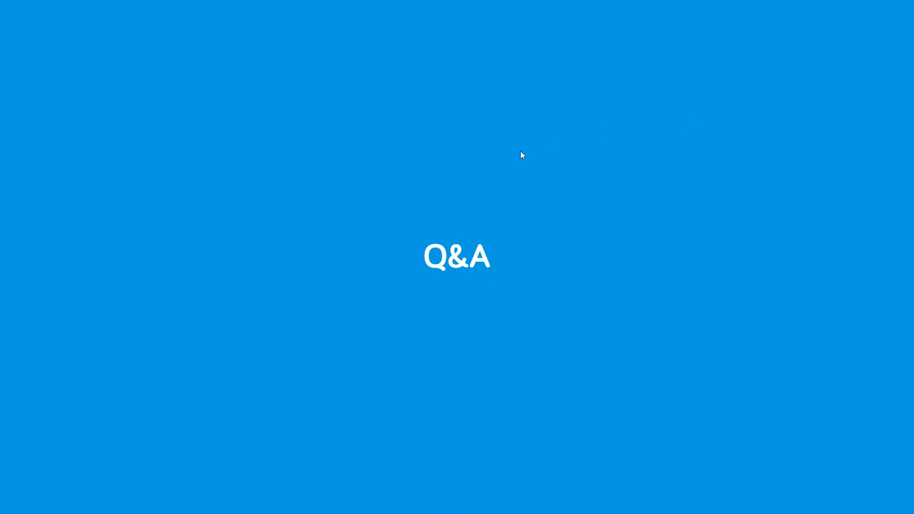
mouse_move(522, 155)
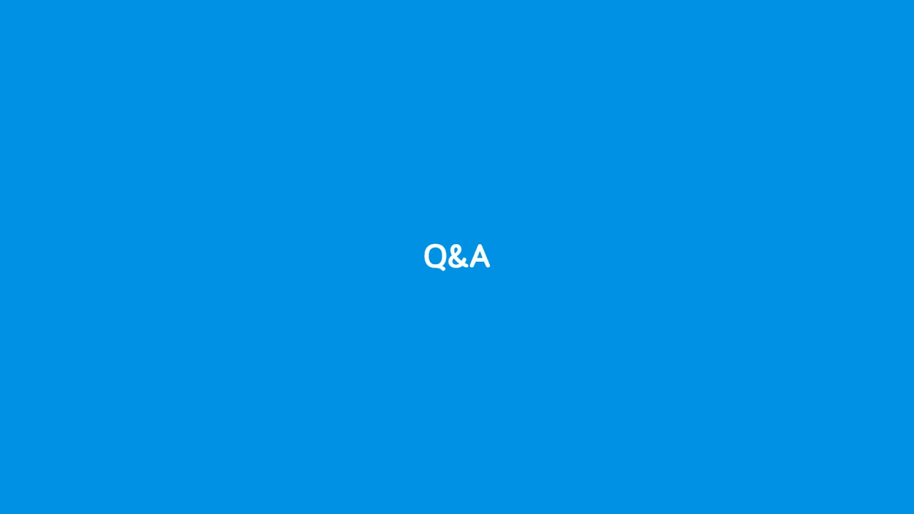
mouse_move(690, 118)
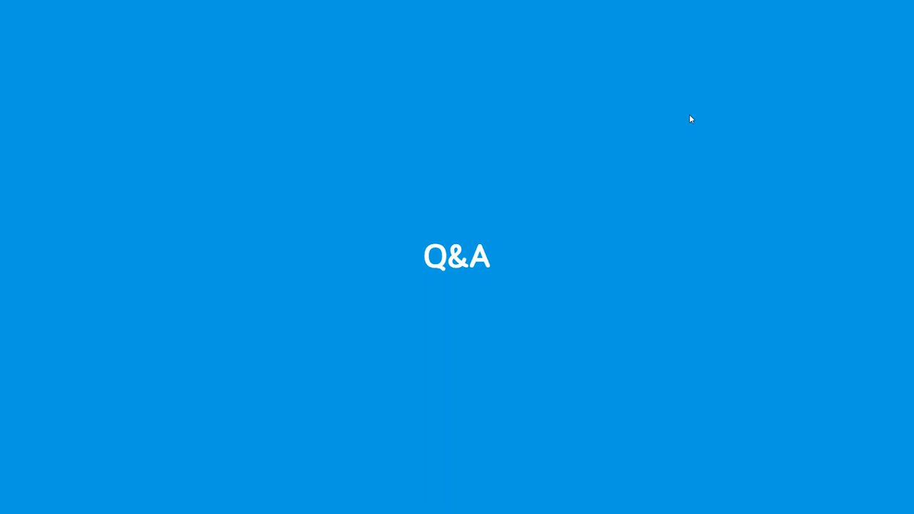
mouse_move(609, 90)
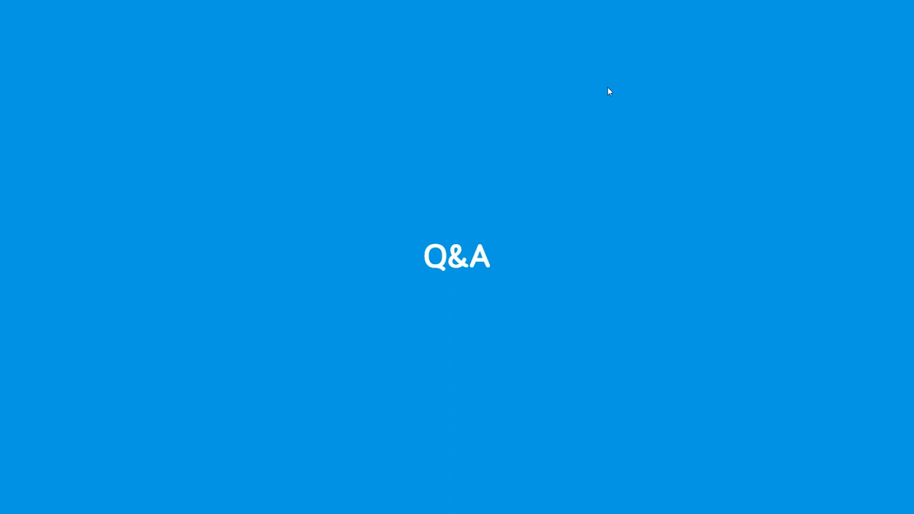
mouse_move(632, 14)
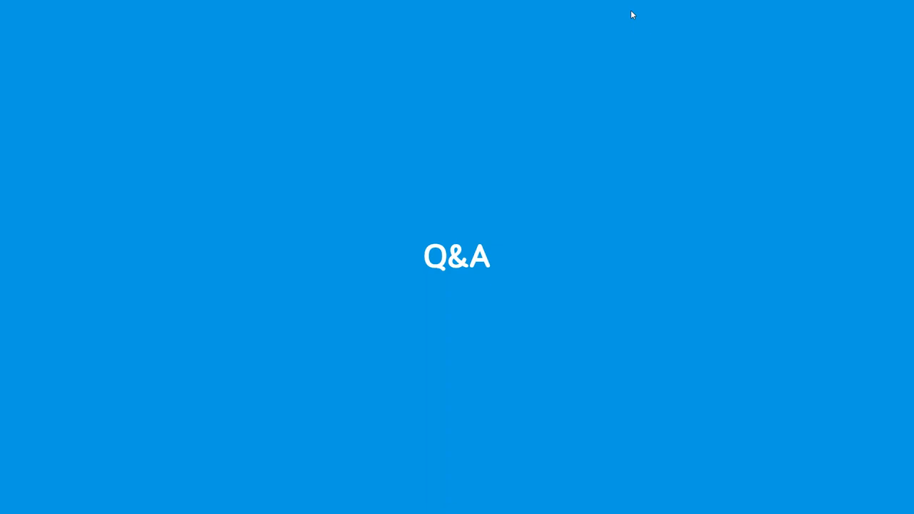
mouse_move(495, 137)
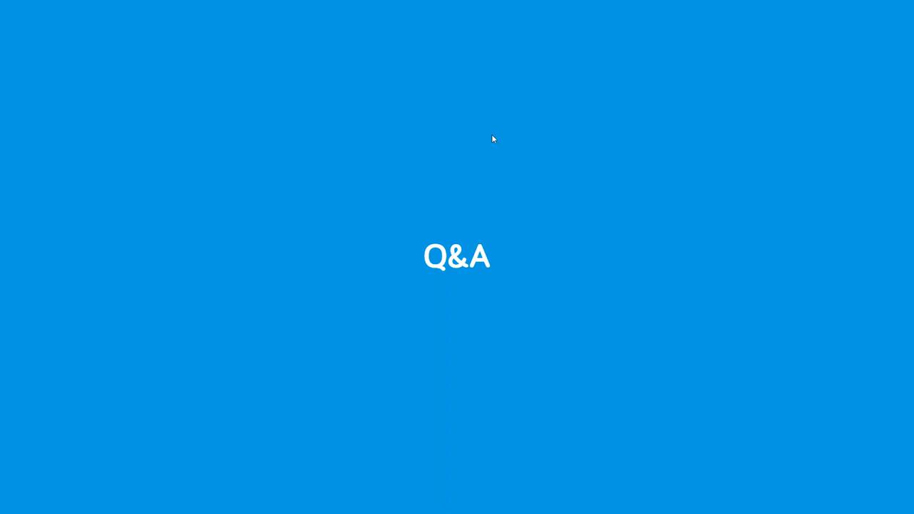
mouse_move(703, 114)
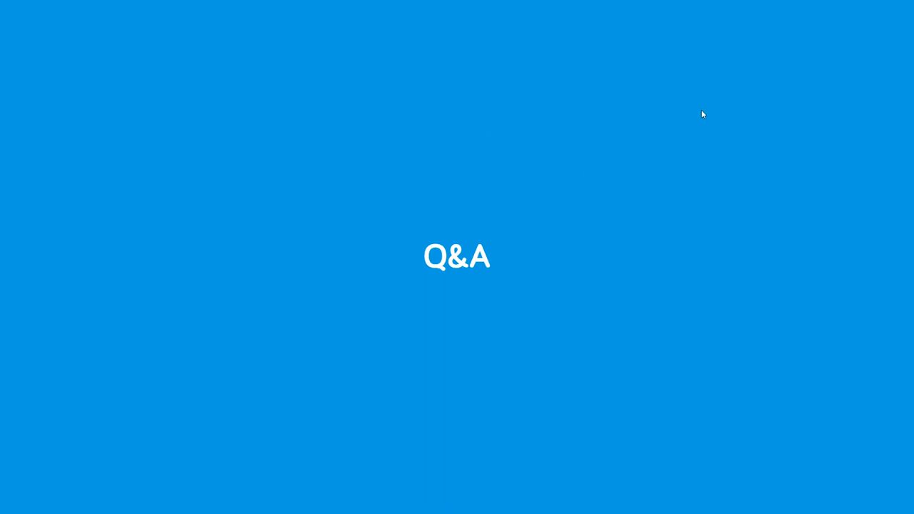
mouse_move(692, 120)
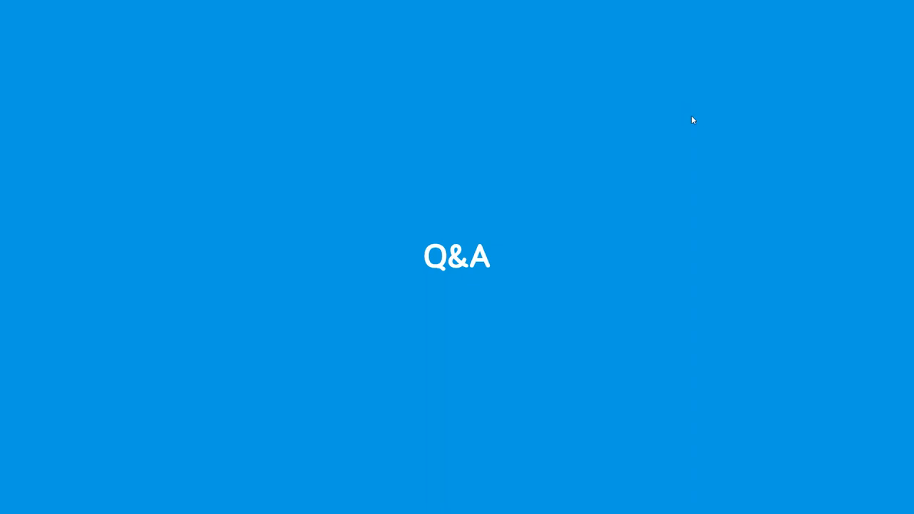
mouse_move(617, 156)
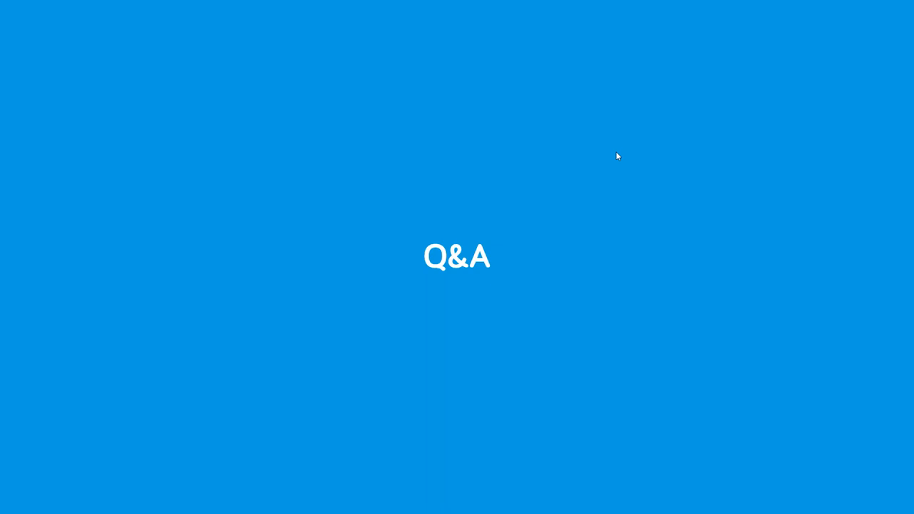
mouse_move(618, 154)
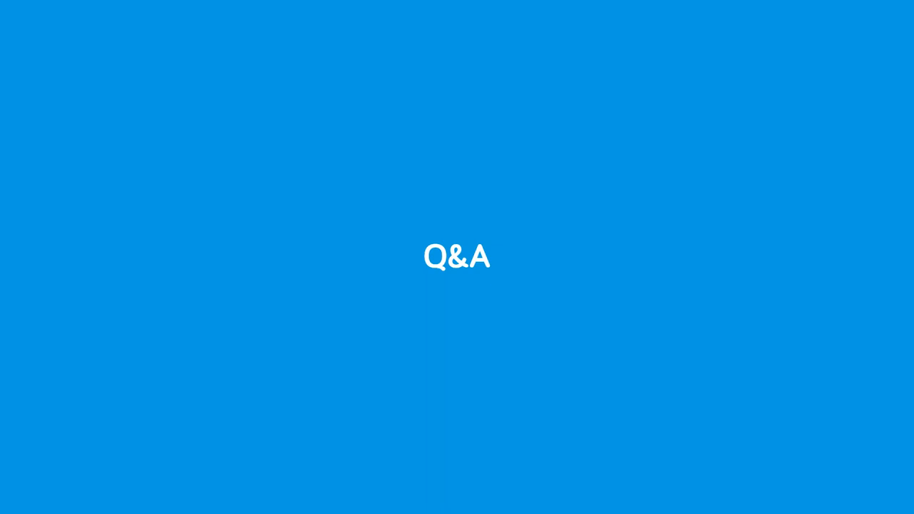
mouse_move(612, 94)
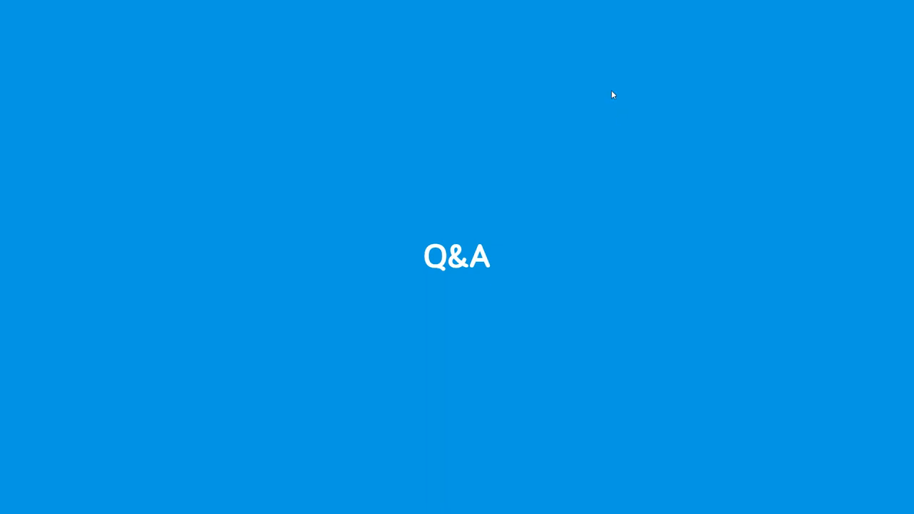